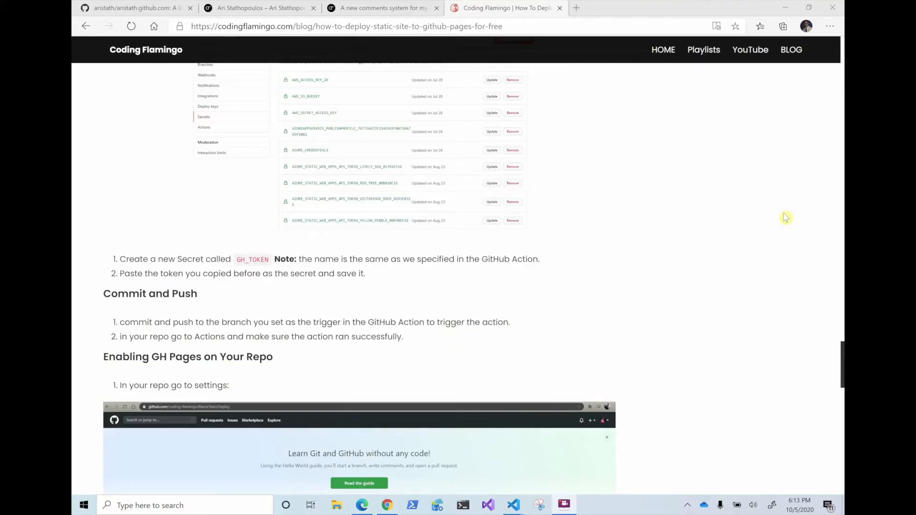
pyautogui.moveTo(645, 227)
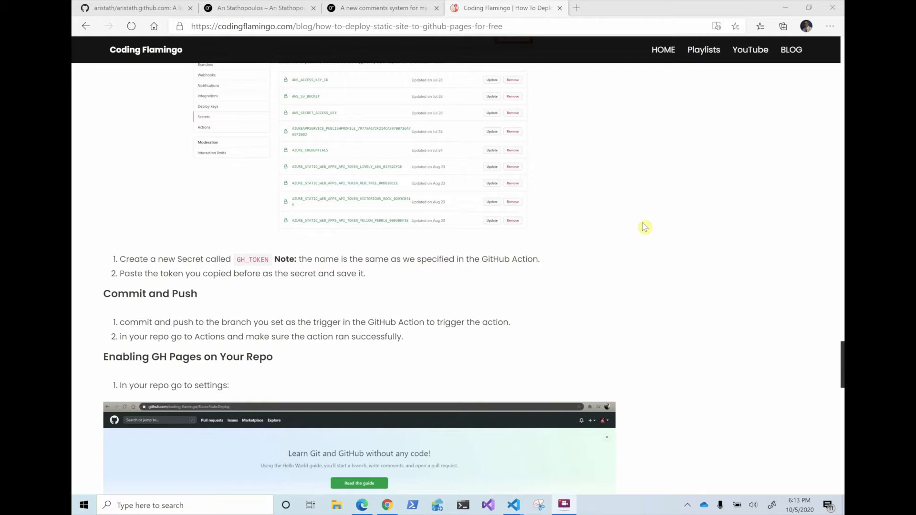
# Skim the 'A new comments system' post's code, then view the aristath.github.com repository.
pyautogui.click(379, 7)
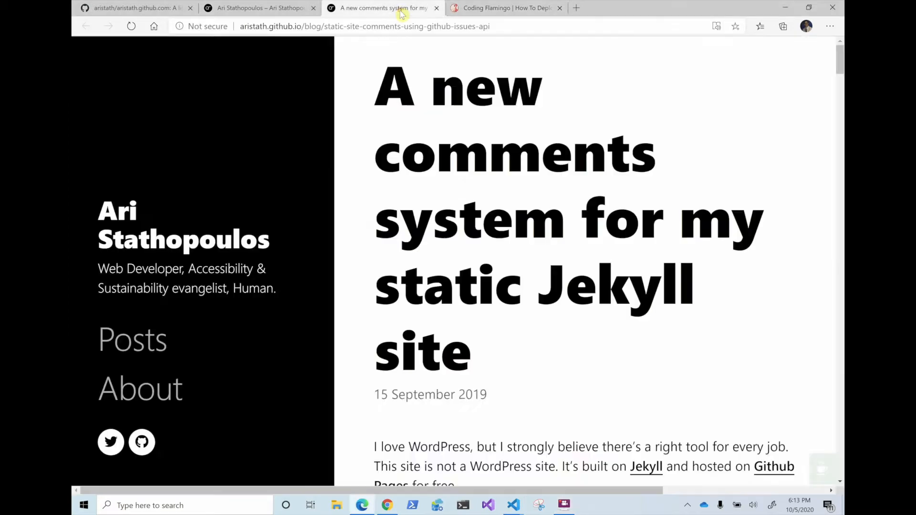
pyautogui.moveTo(415, 171)
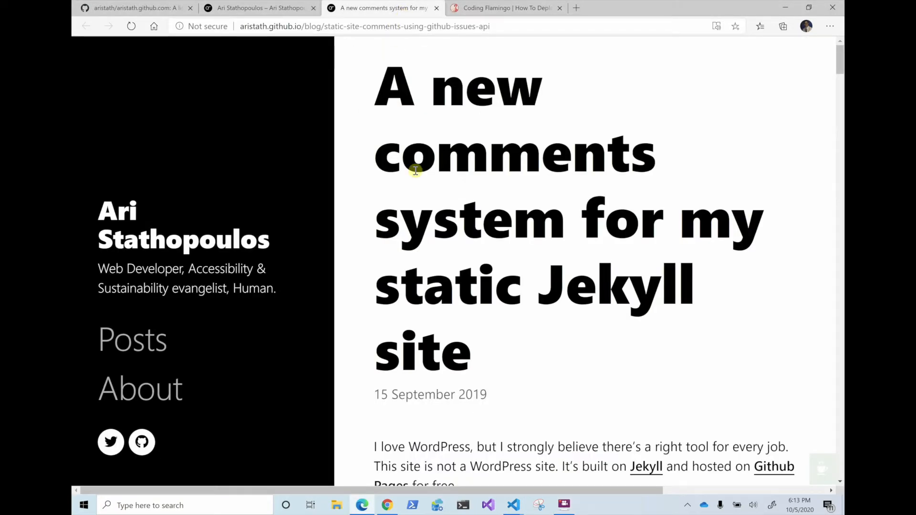
pyautogui.scroll(-3)
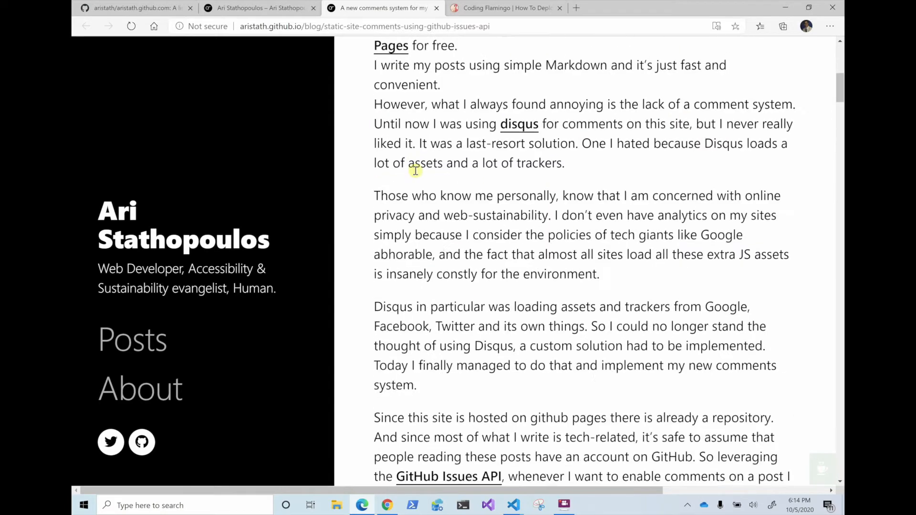
pyautogui.scroll(-3)
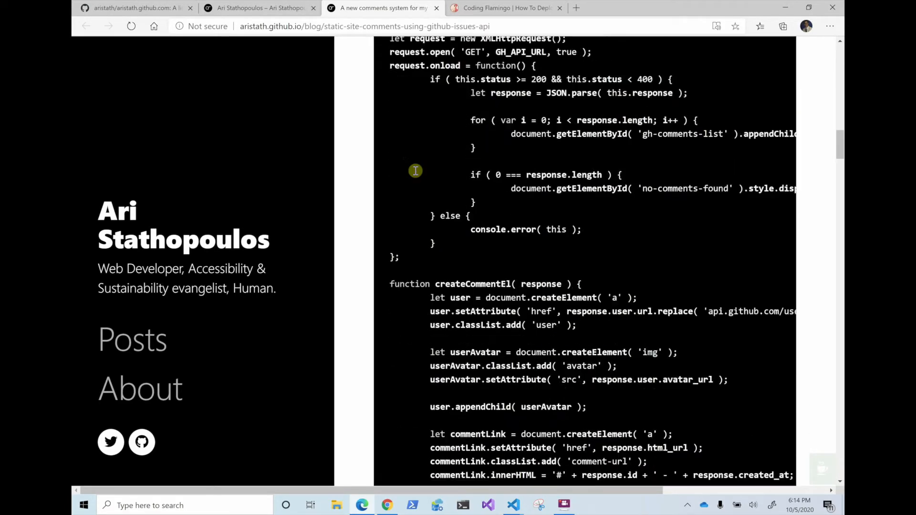
pyautogui.click(138, 7)
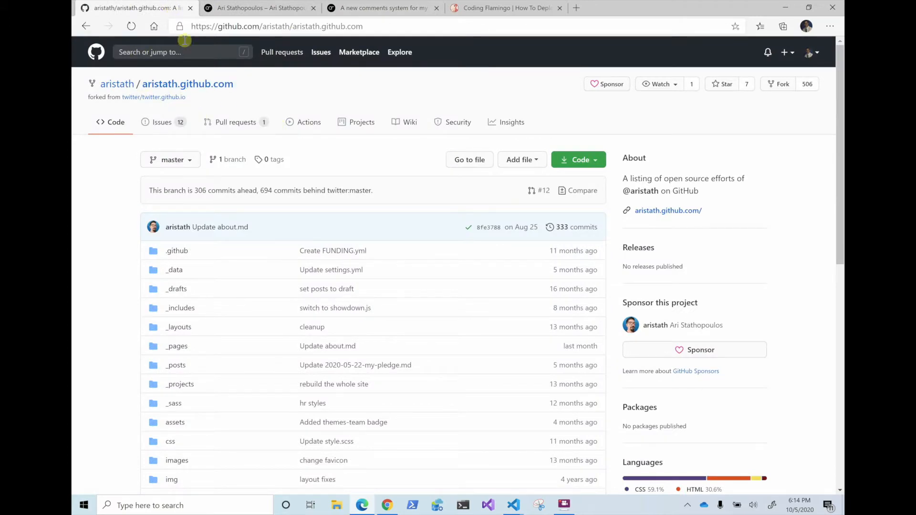
# Return to the Coding Flamingo GitHub Pages deployment post.
pyautogui.click(257, 8)
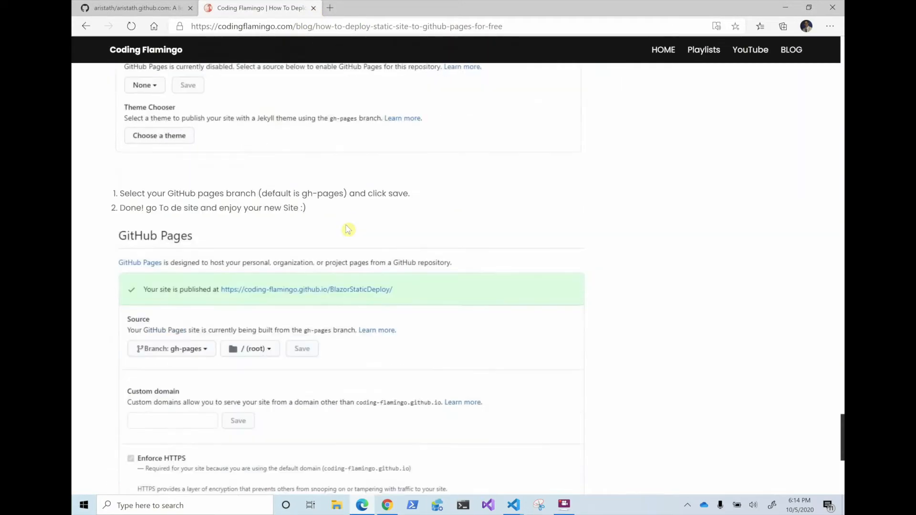
# Scroll to the post's empty Comments section with its 'this ticket' link.
pyautogui.scroll(-3)
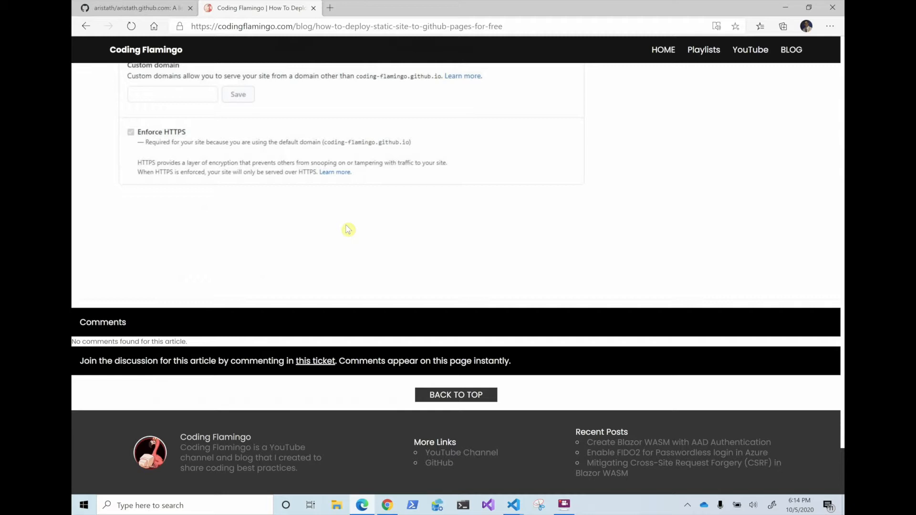
pyautogui.moveTo(315, 361)
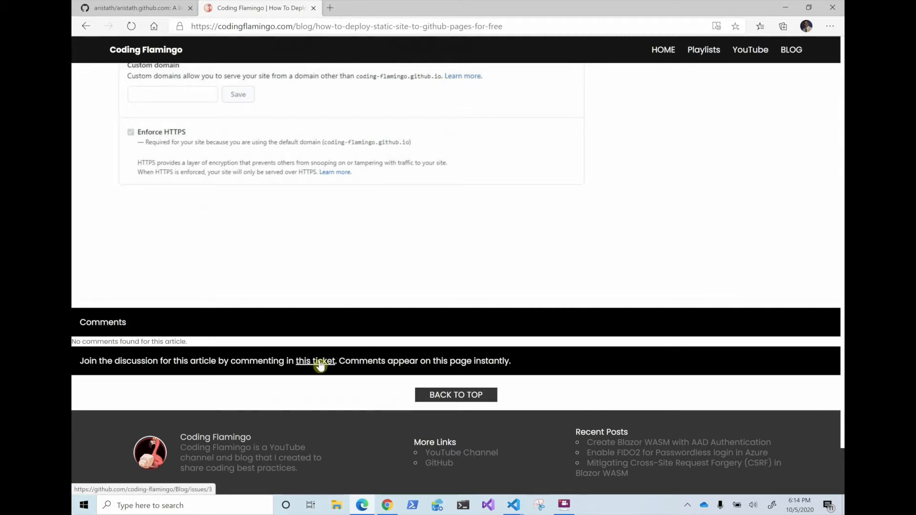
# Open issue #3 via 'this ticket' and post the comment 'hey this great!'.
pyautogui.click(314, 361)
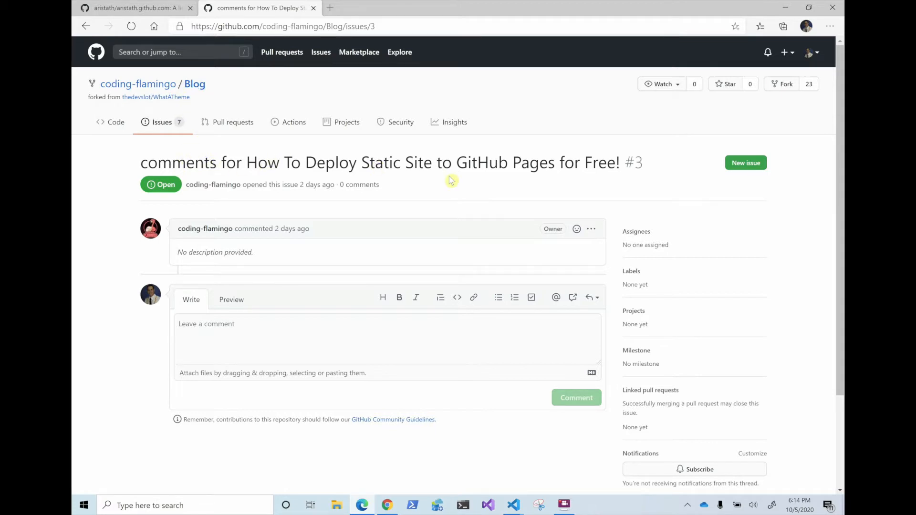
pyautogui.moveTo(447, 223)
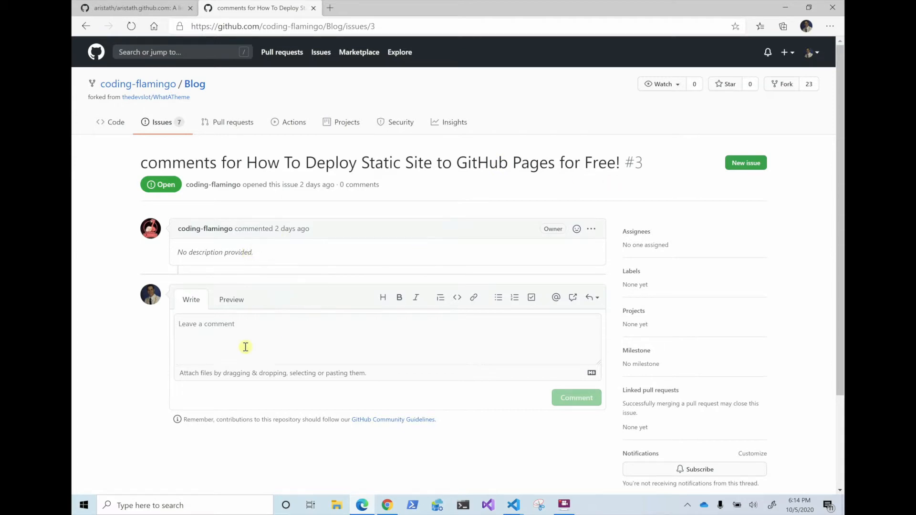
pyautogui.click(245, 345)
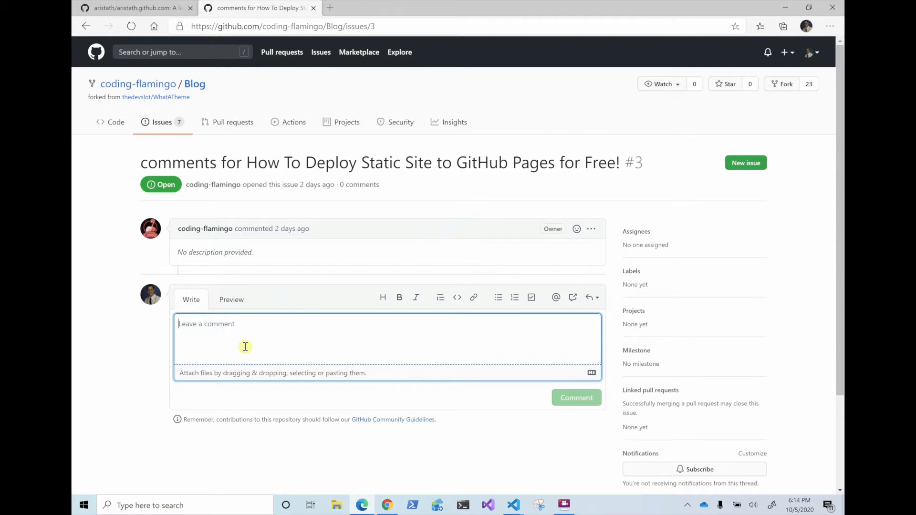
pyautogui.write('hey this great!')
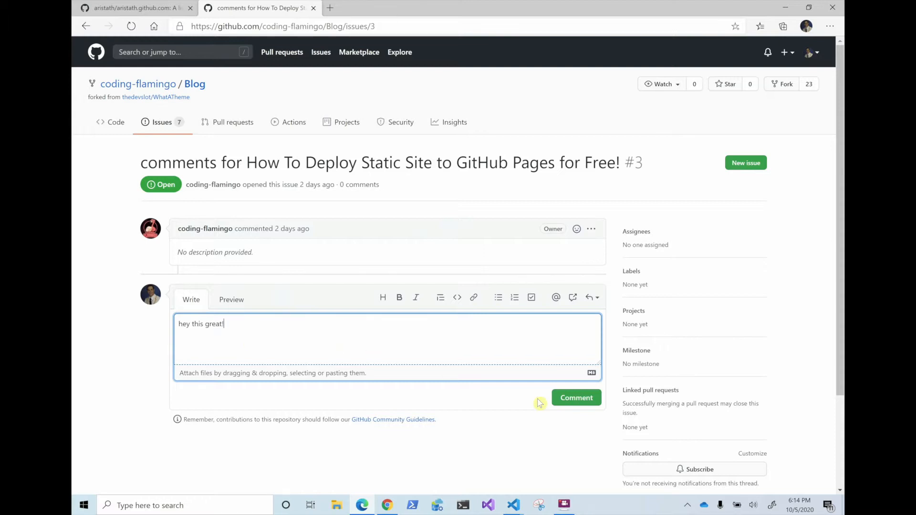
pyautogui.click(576, 398)
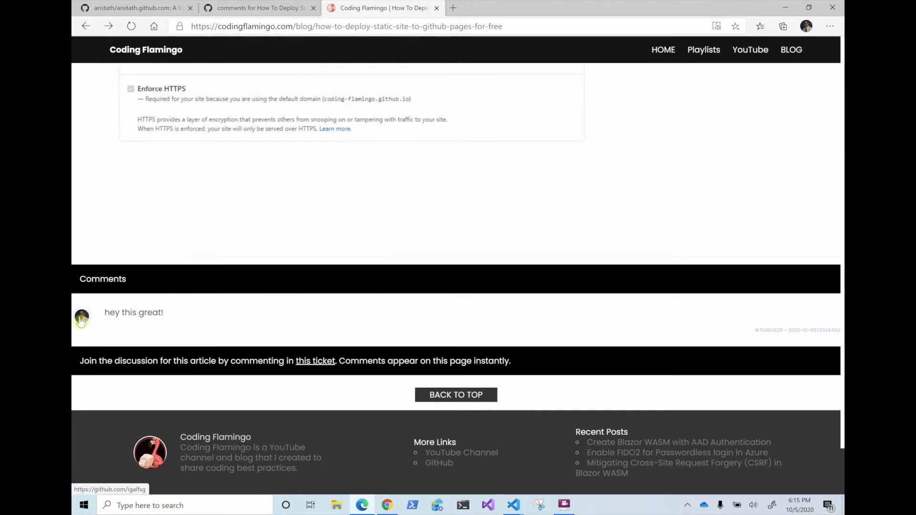
pyautogui.moveTo(151, 326)
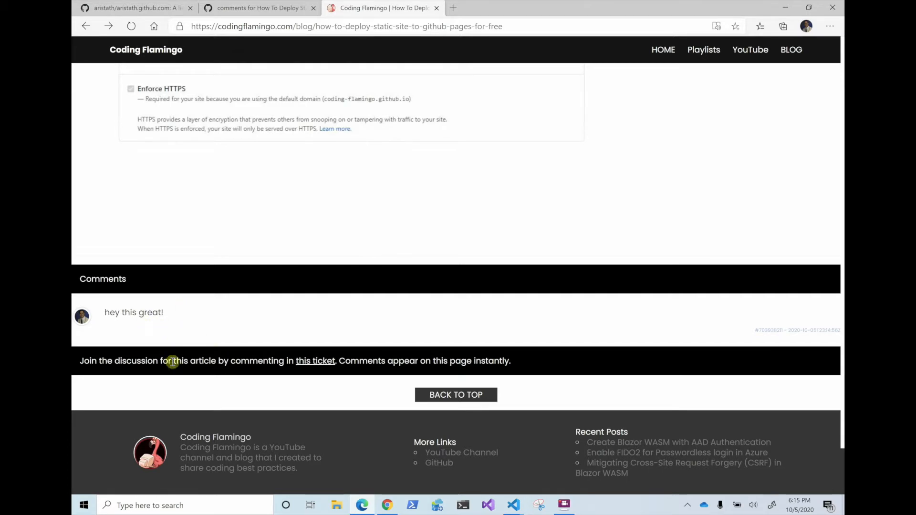
pyautogui.moveTo(297, 361)
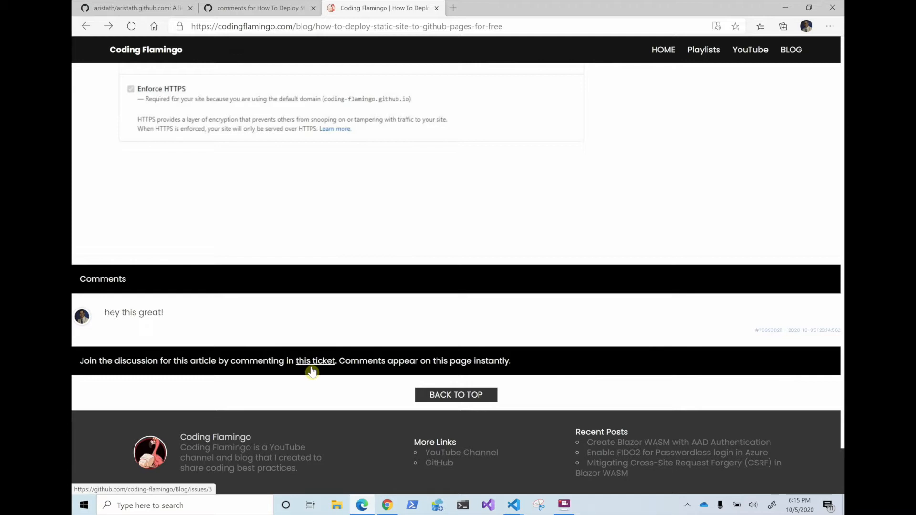
pyautogui.moveTo(315, 360)
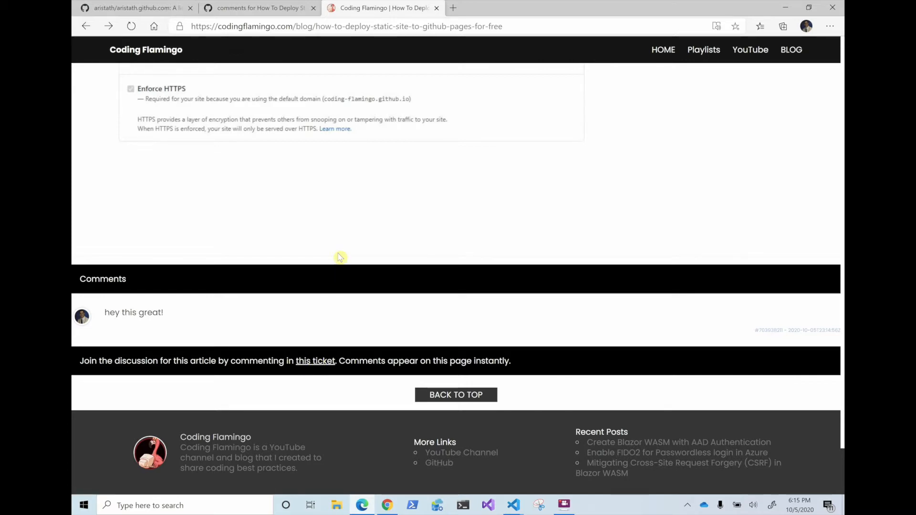
# Scroll up from the new comment to the GitHub Pages publishing steps.
pyautogui.scroll(3)
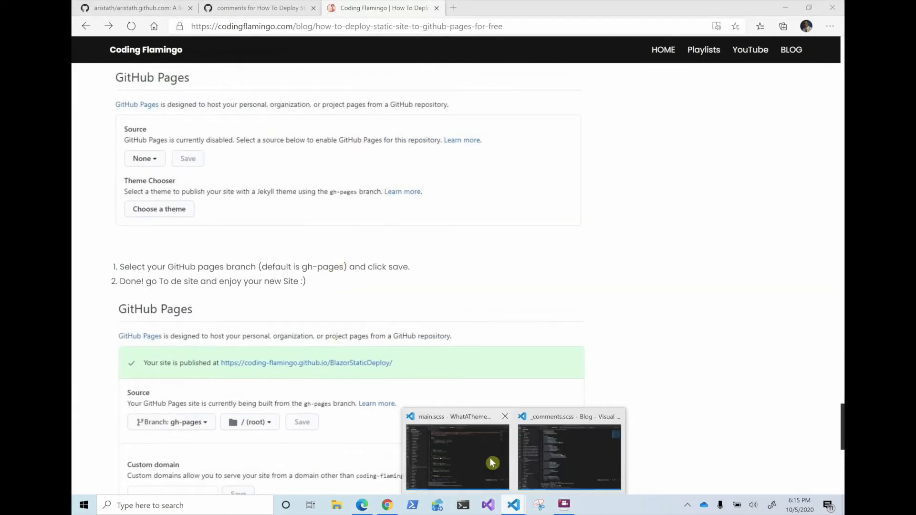
# Switch to the WhatATheme editor and scroll through _comments.scss's comments-list rules.
pyautogui.click(457, 454)
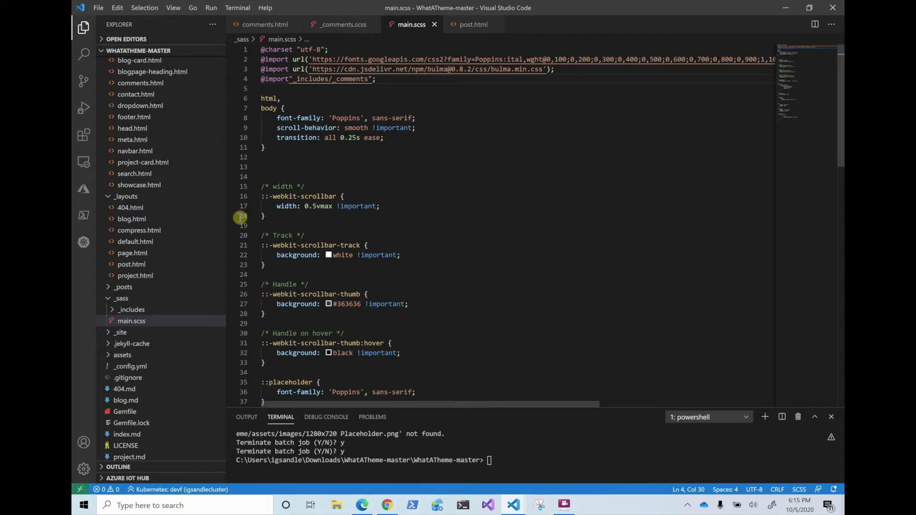
pyautogui.click(342, 24)
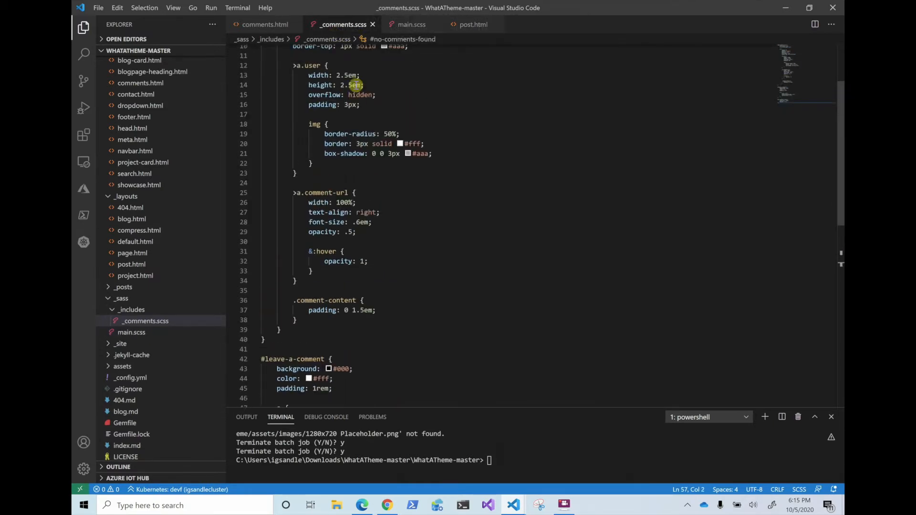
pyautogui.moveTo(315, 212)
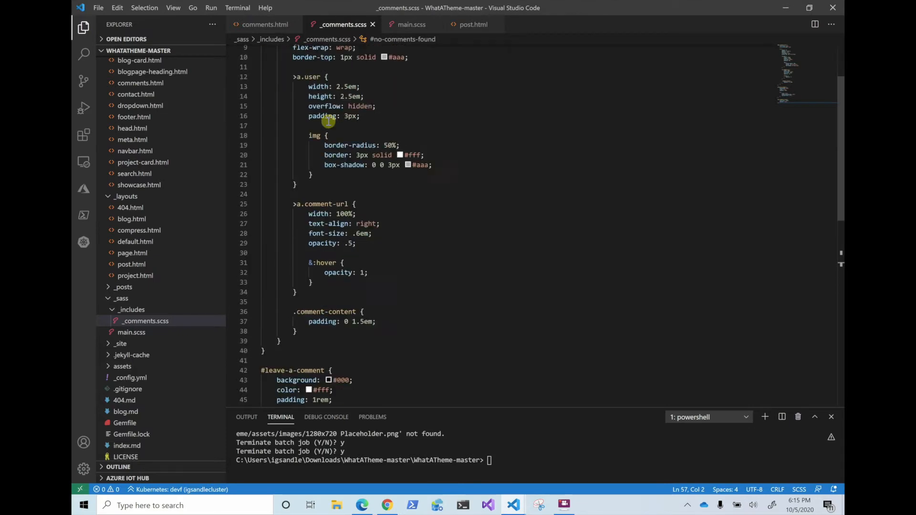
pyautogui.scroll(-3)
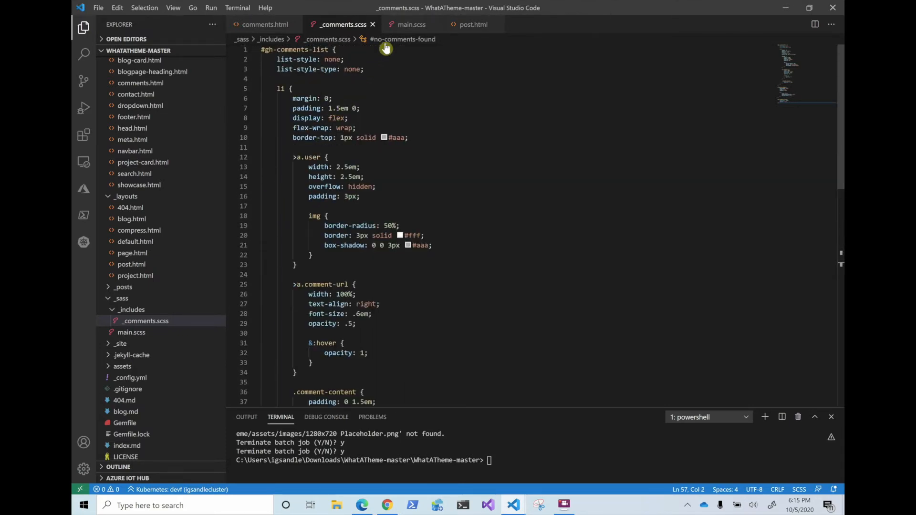
pyautogui.click(411, 23)
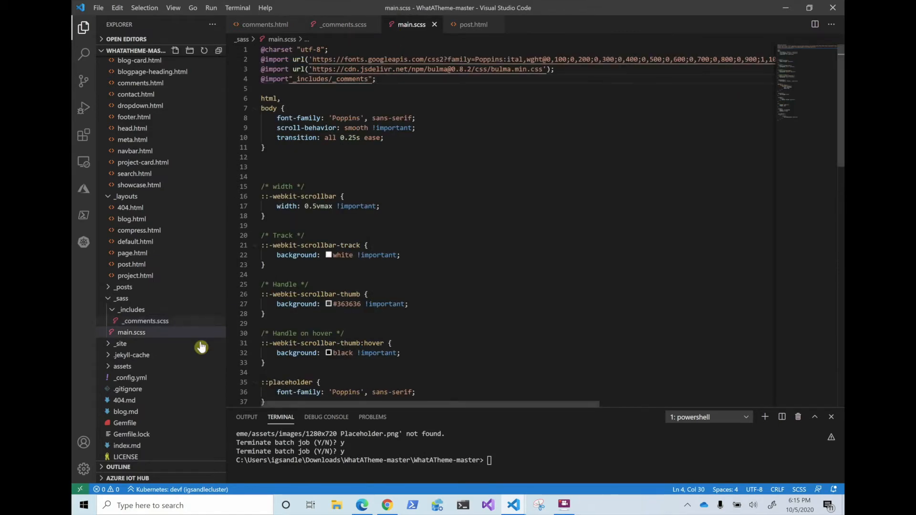
pyautogui.moveTo(131, 333)
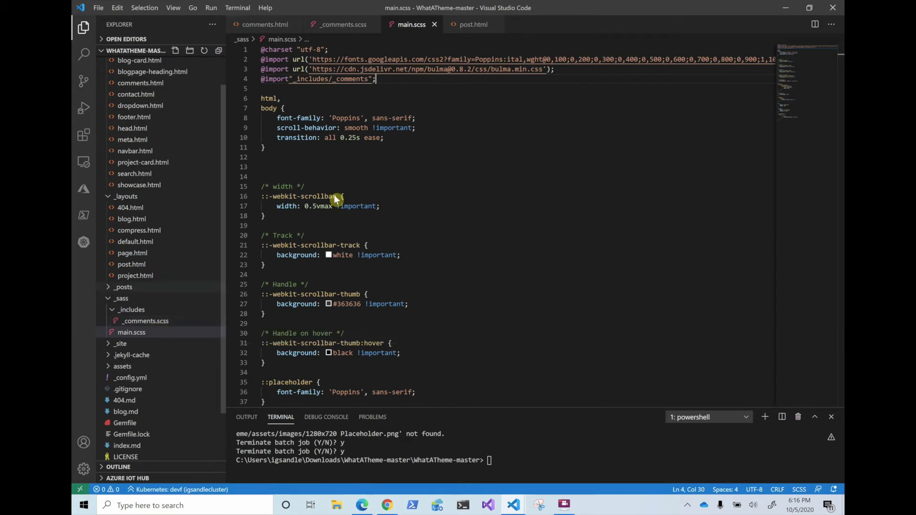
pyautogui.moveTo(282, 79); pyautogui.dragTo(375, 79)
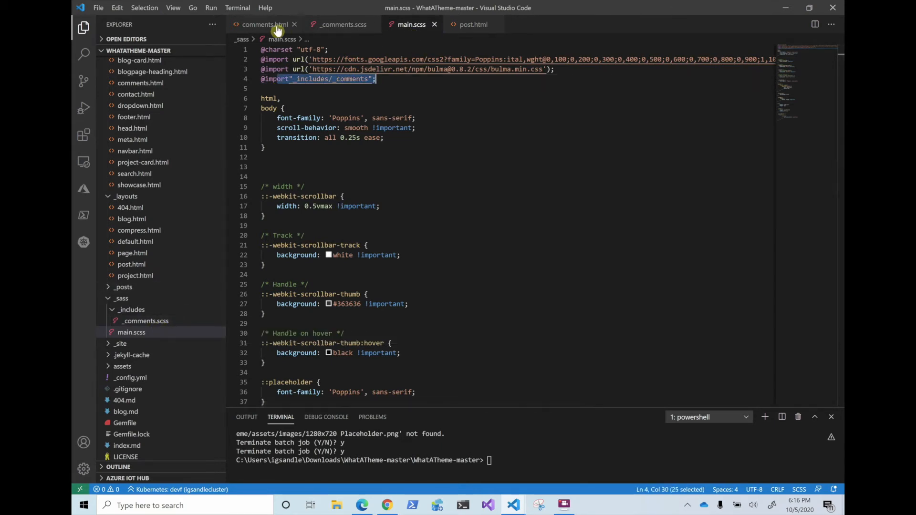
pyautogui.click(261, 24)
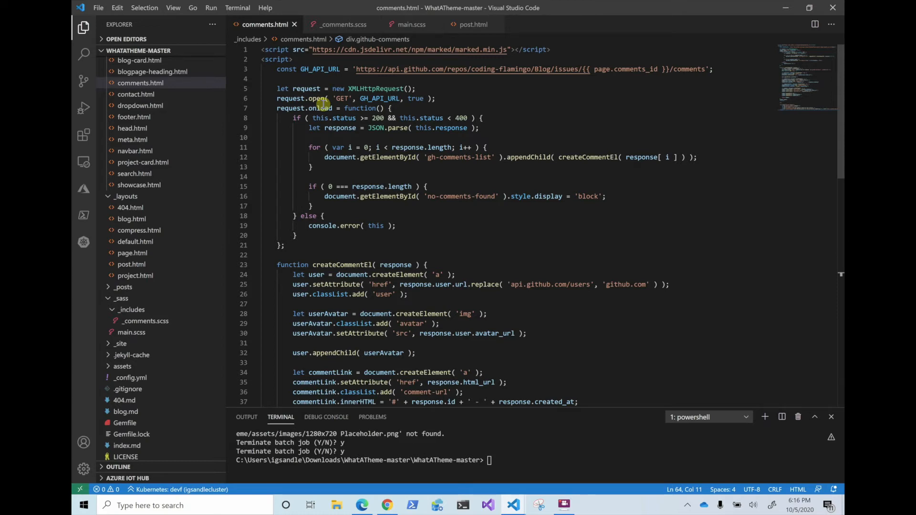
pyautogui.moveTo(435, 75)
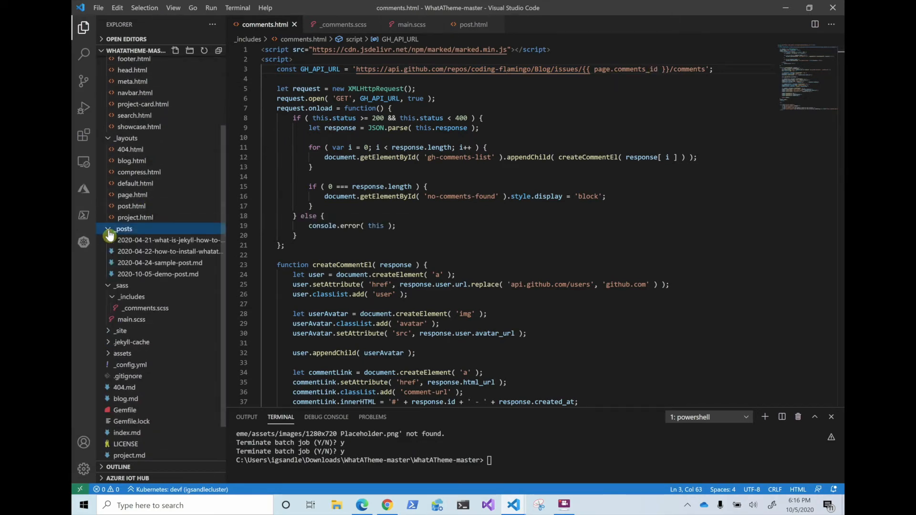
# Add 'comments_id: 1' after the layout line in the What is Jekyll post.
pyautogui.click(172, 240)
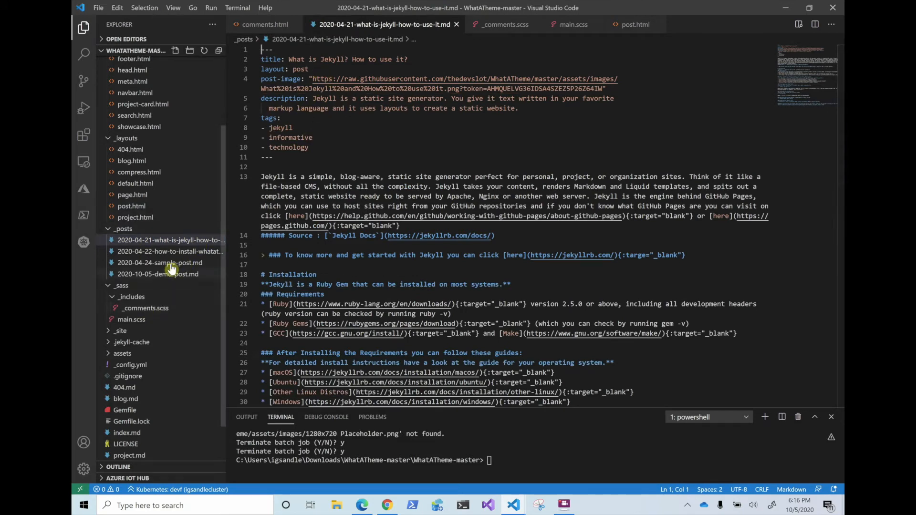
pyautogui.press('alt+tab')
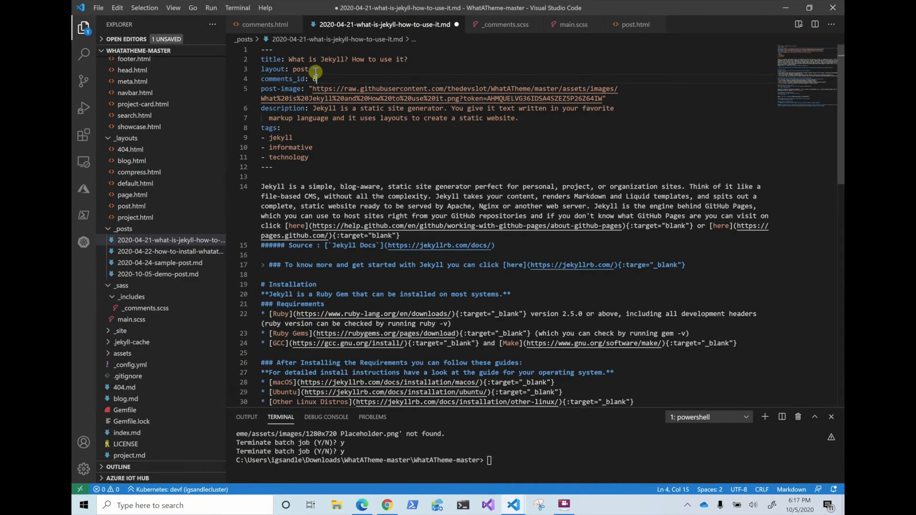
pyautogui.moveTo(183, 256)
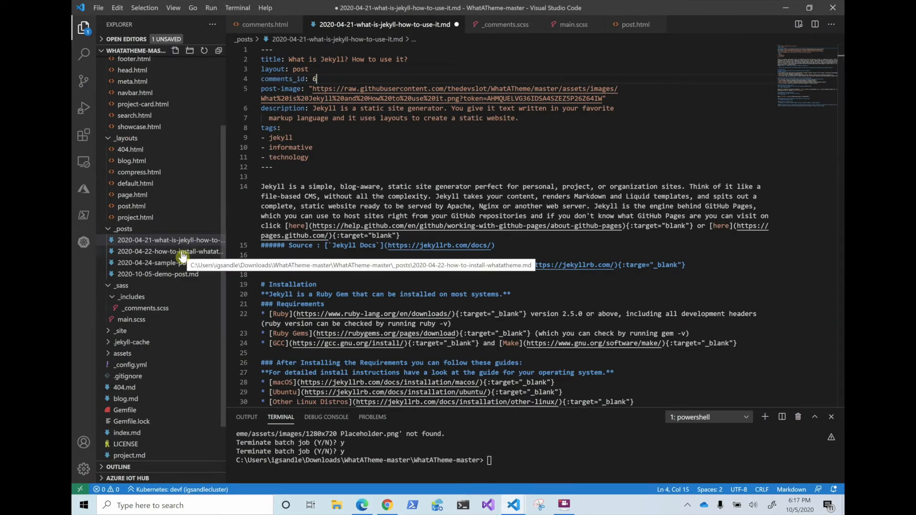
pyautogui.write('1')
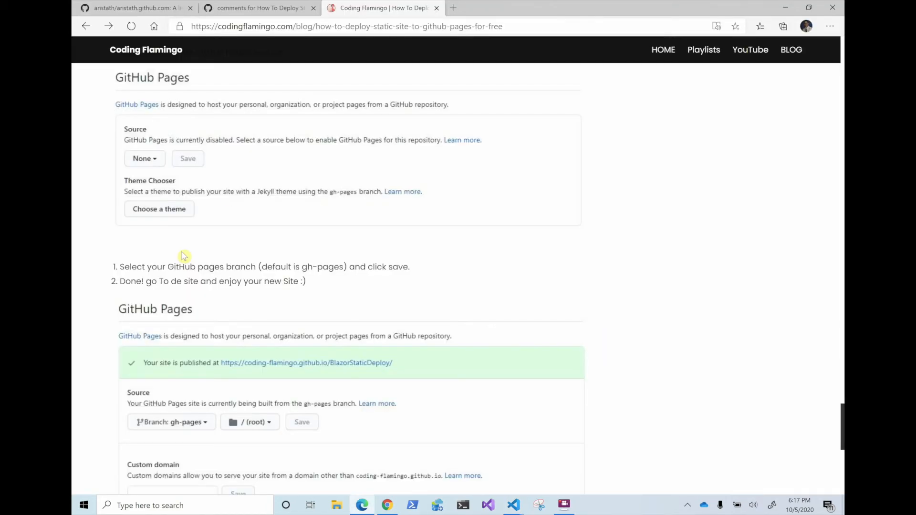
# Scroll to the Coding Flamingo post's Comments section and its 'this ticket' link.
pyautogui.scroll(-3)
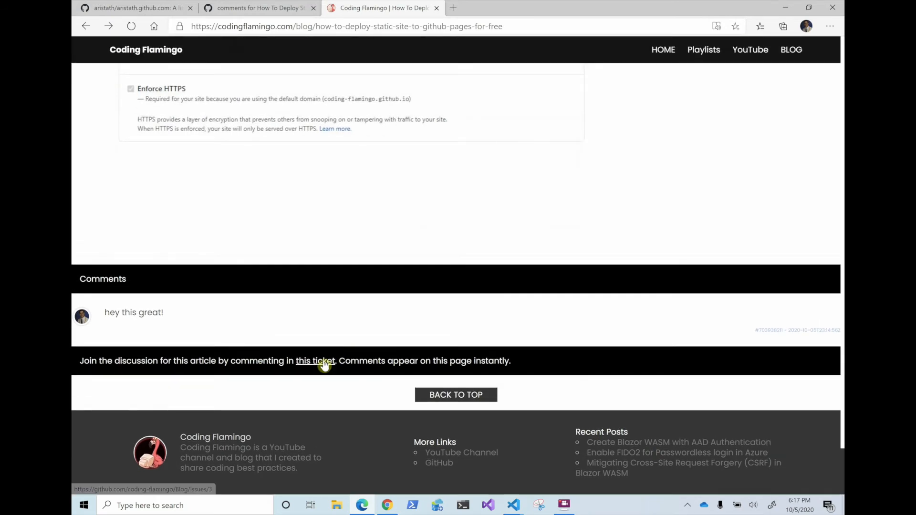
pyautogui.click(315, 360)
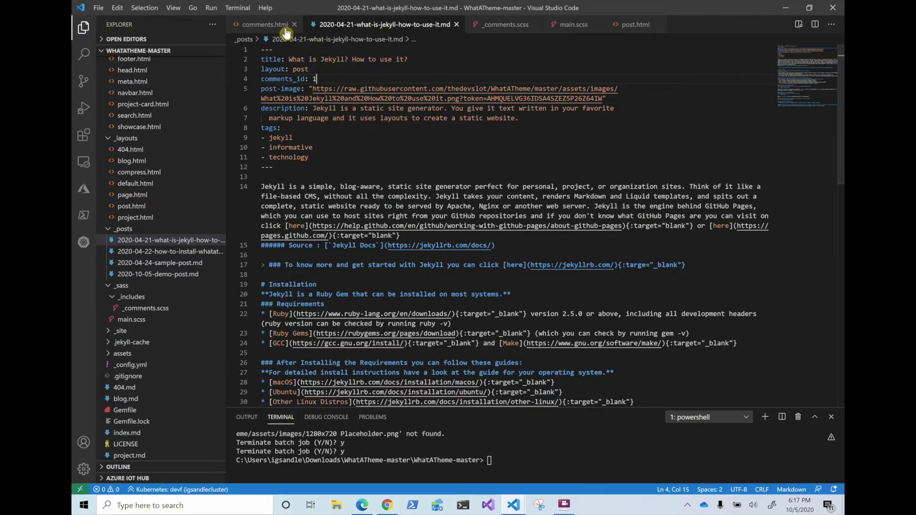
# Select page.comments_id in comments.html's GH_API_URL and scroll to the ticket link.
pyautogui.click(263, 24)
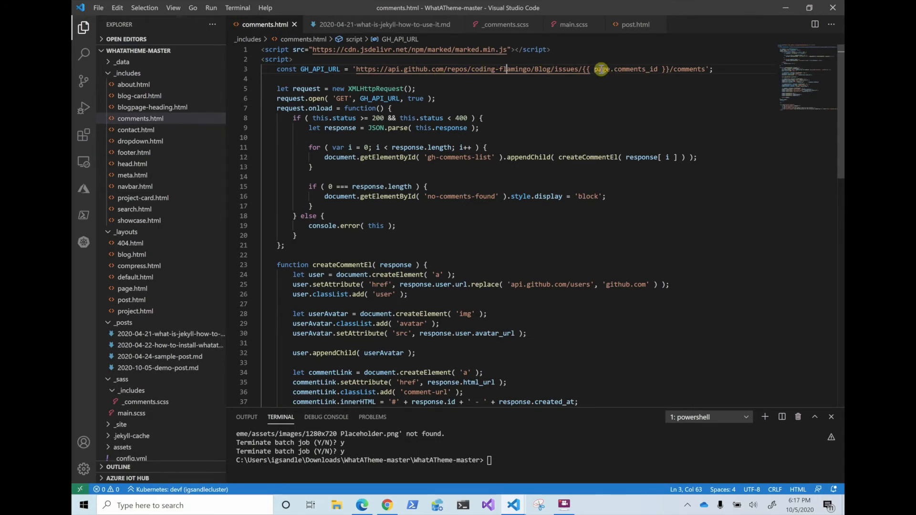
pyautogui.moveTo(598, 68); pyautogui.dragTo(660, 69)
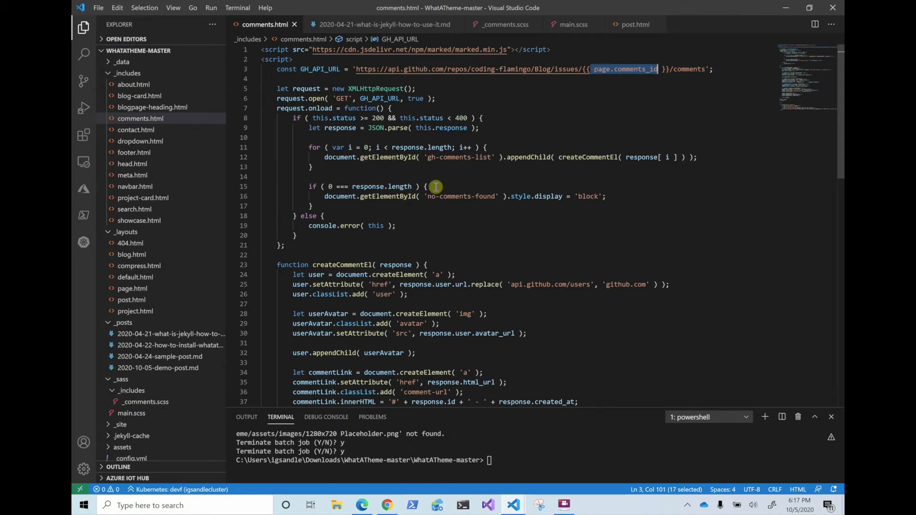
pyautogui.scroll(-3)
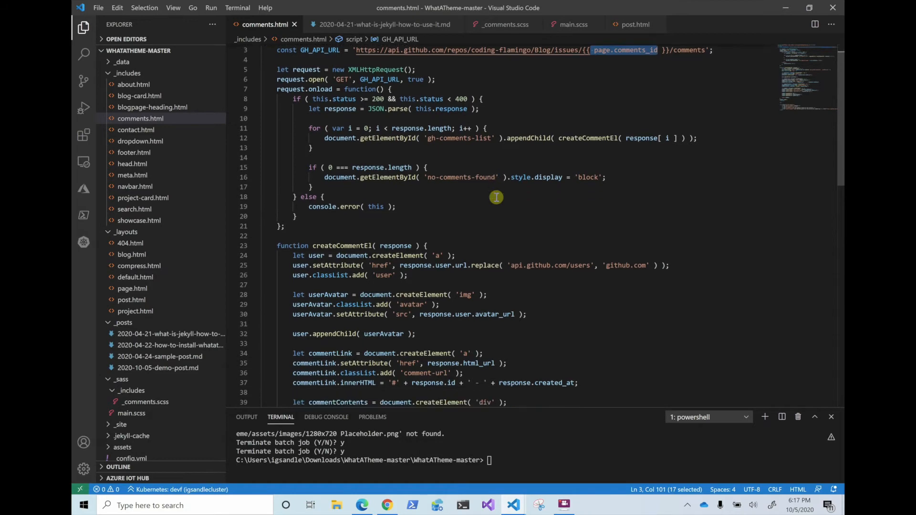
pyautogui.scroll(-3)
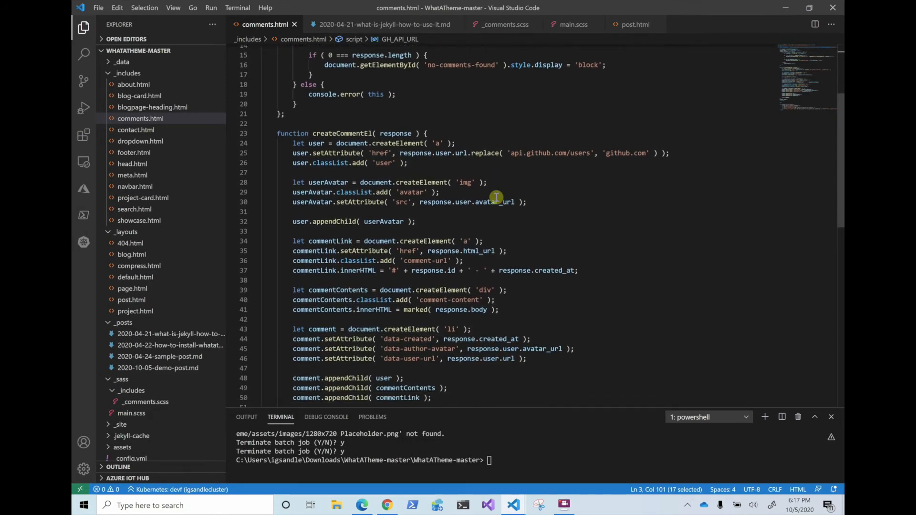
pyautogui.scroll(-3)
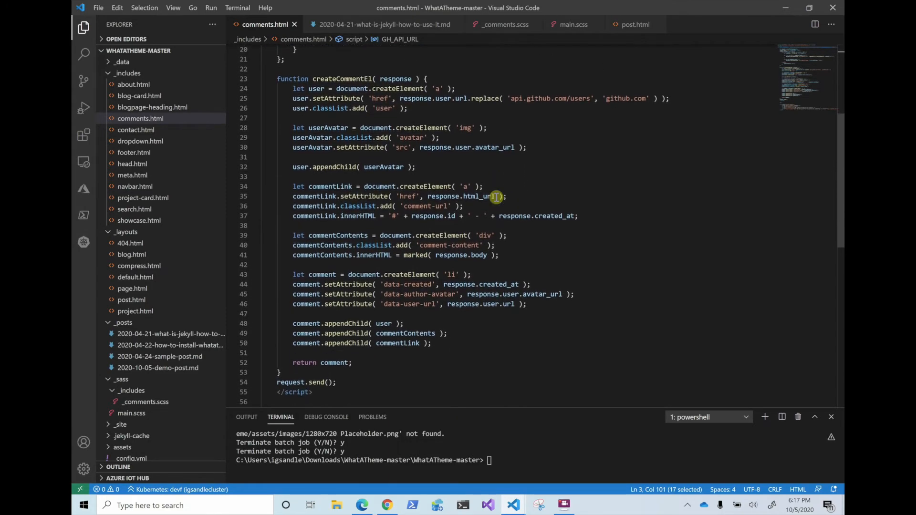
pyautogui.scroll(-3)
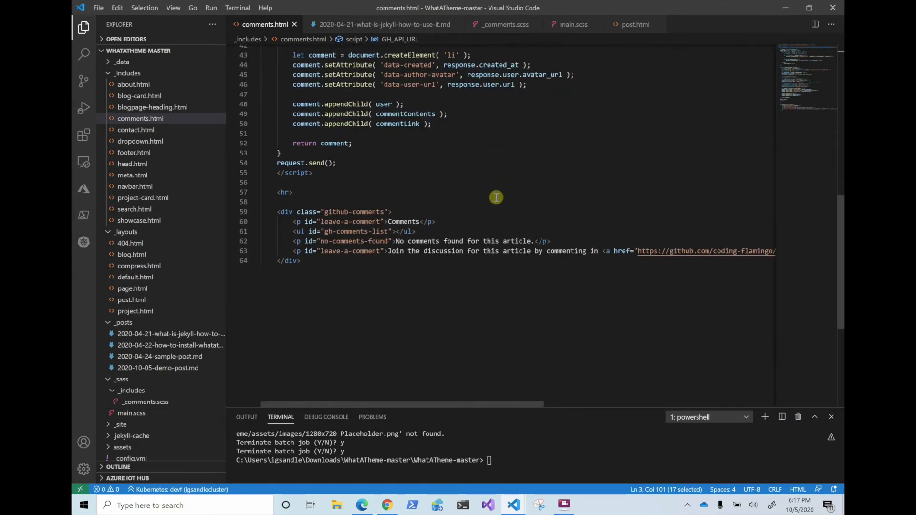
pyautogui.moveTo(379, 251)
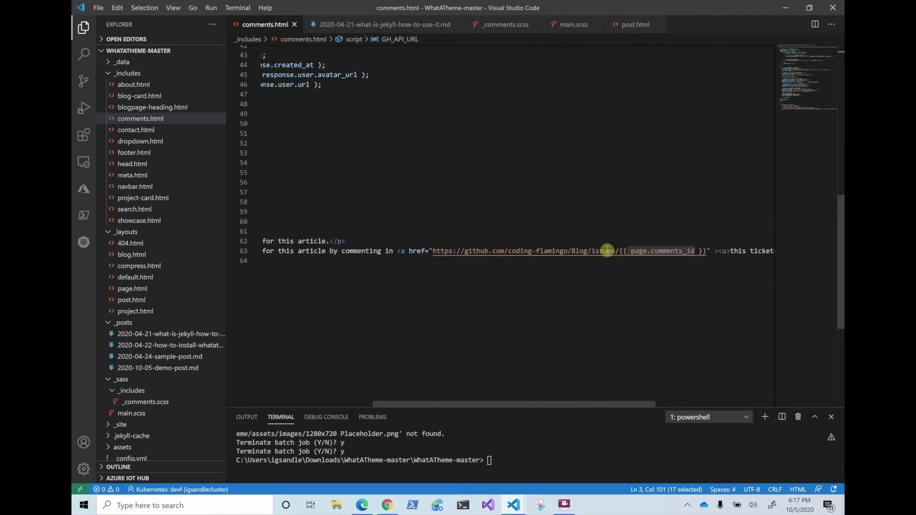
pyautogui.doubleClick(538, 250)
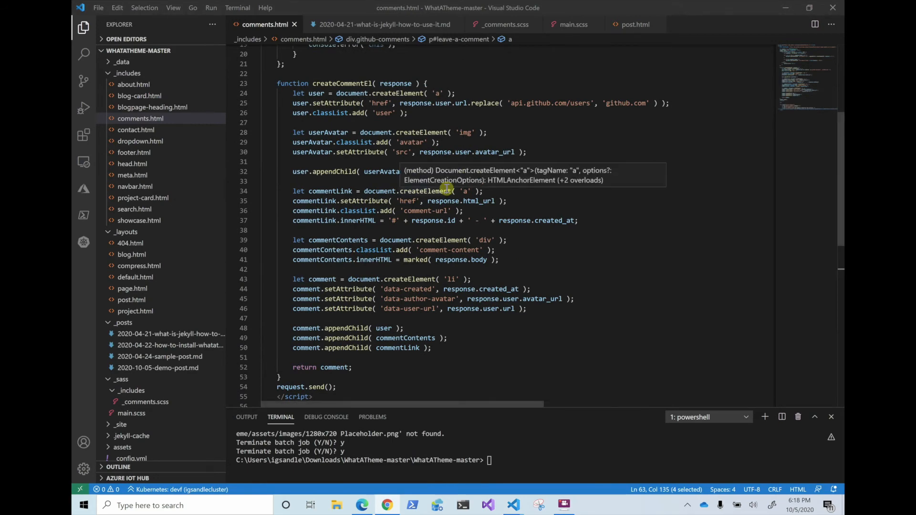
pyautogui.scroll(-3)
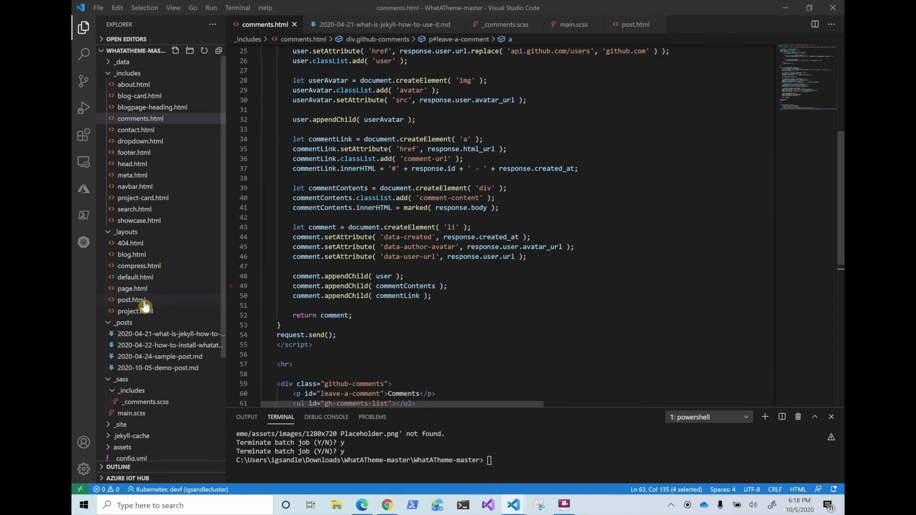
# Wrap the comments include in post.html with {% if page.comments_id %}, then return to the What is Jekyll post.
pyautogui.click(131, 299)
pyautogui.write('<br>')
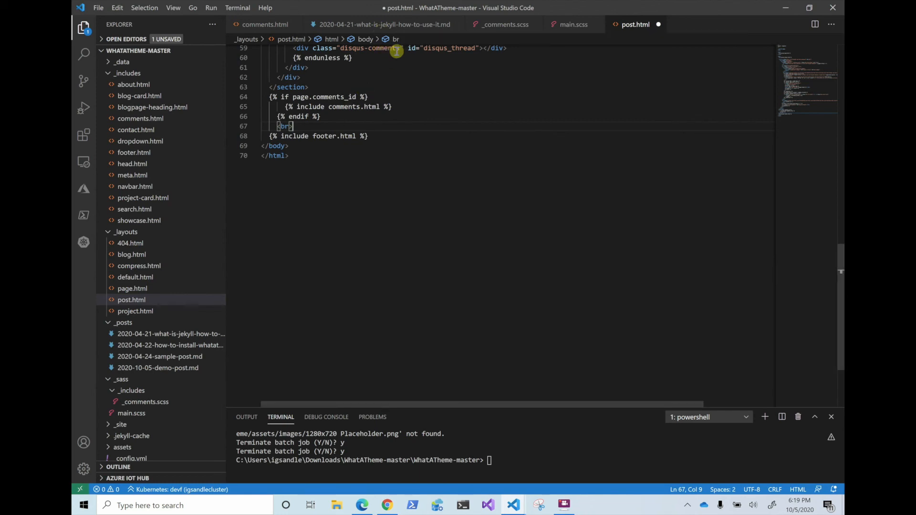
pyautogui.click(383, 24)
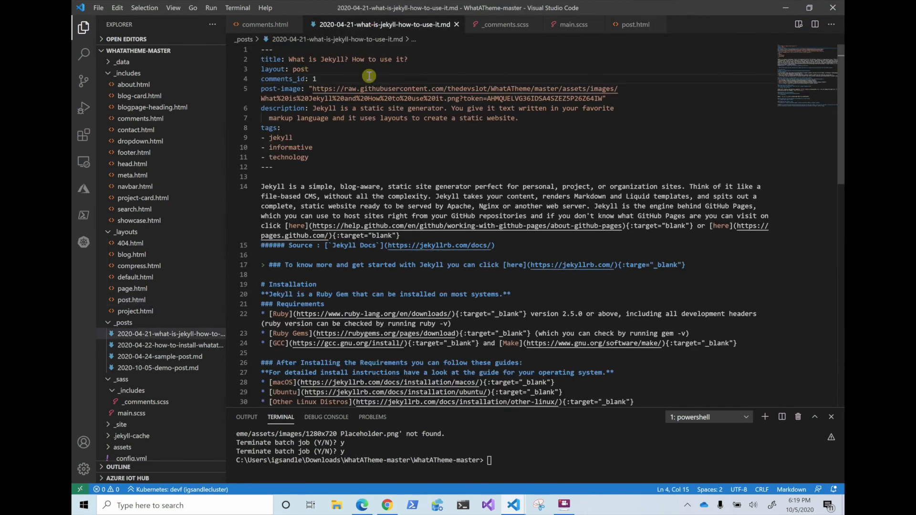
pyautogui.moveTo(454, 467)
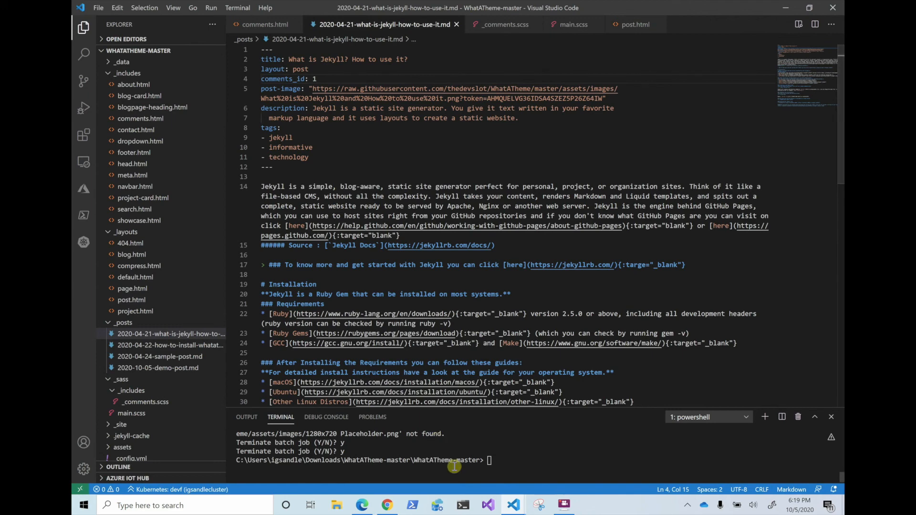
# Run bundle exec jekyll serve in the integrated terminal to serve the site at 127.0.0.1:4000.
pyautogui.write('bundle exec jekyll s')
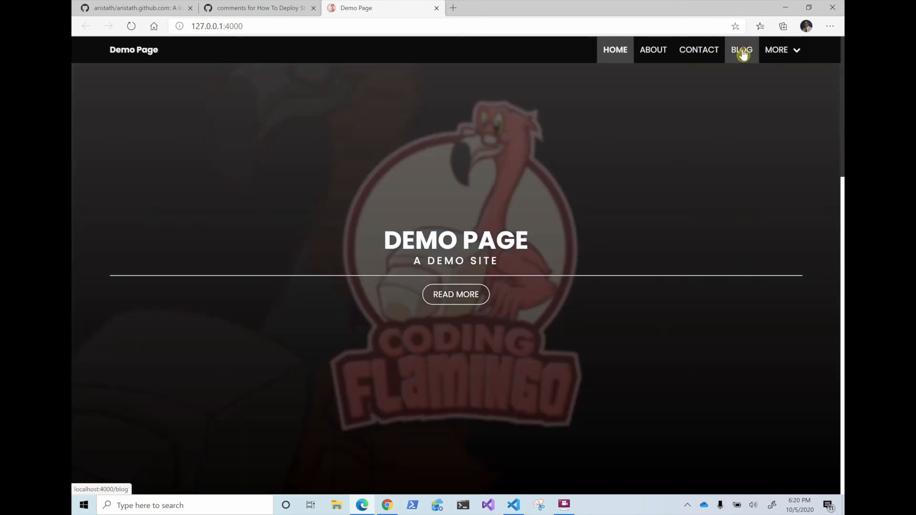
# From the local BLOG listing, open What is Jekyll and follow the Comments 'this ticket' link to issue #1.
pyautogui.click(741, 50)
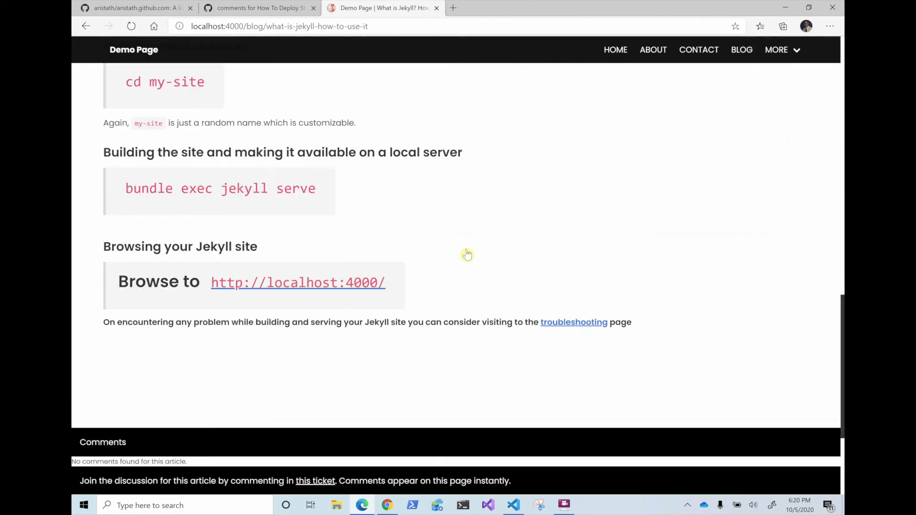
pyautogui.scroll(-3)
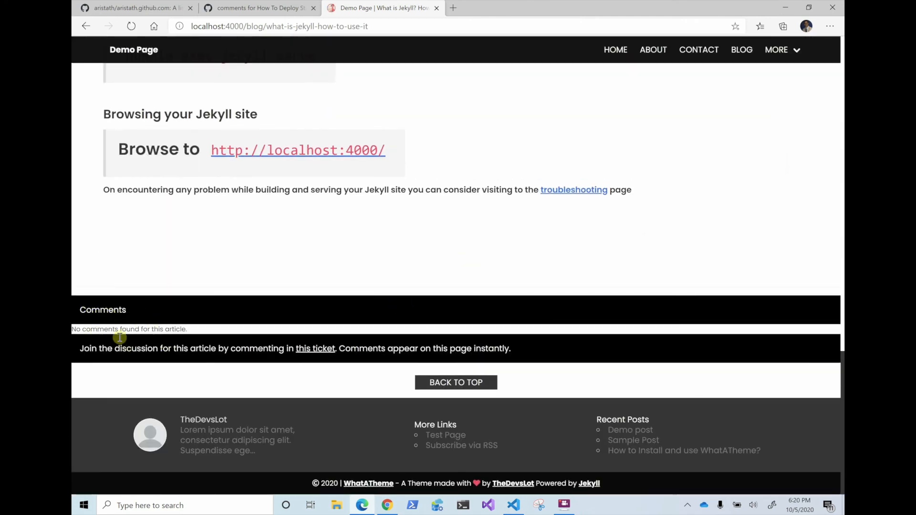
pyautogui.moveTo(315, 349)
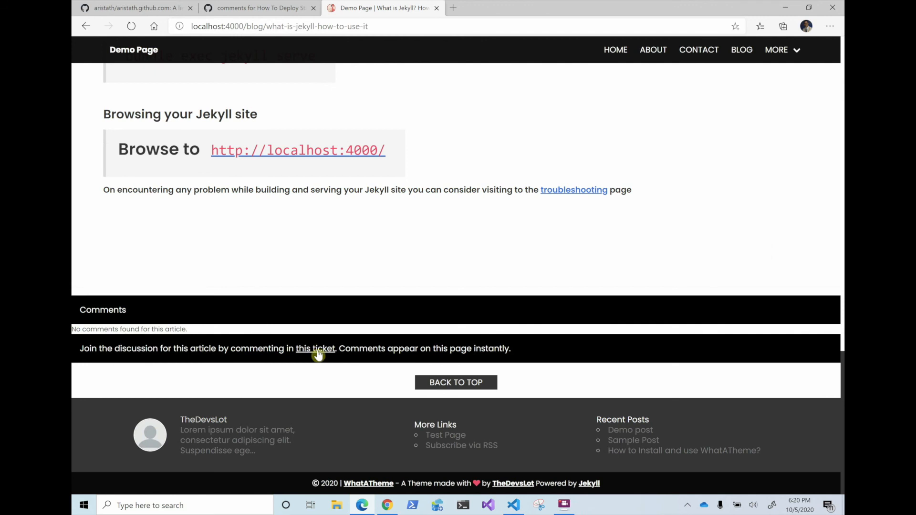
pyautogui.click(315, 348)
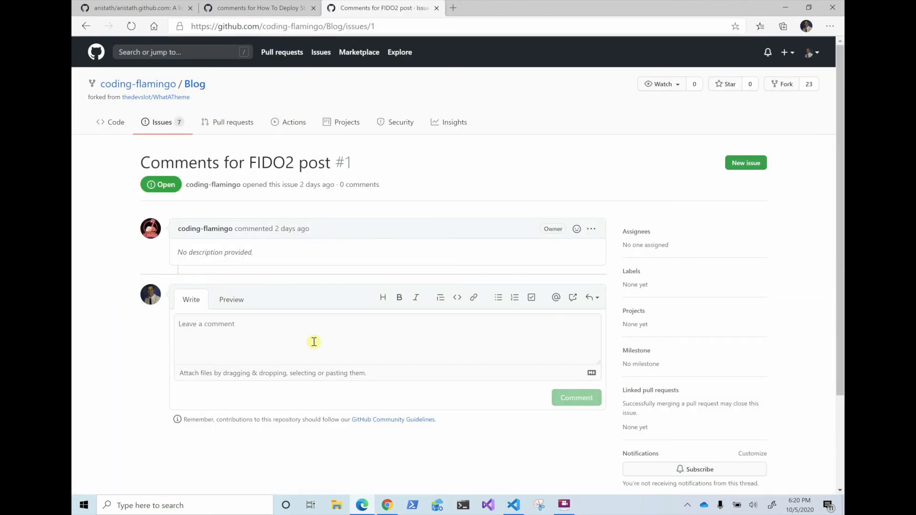